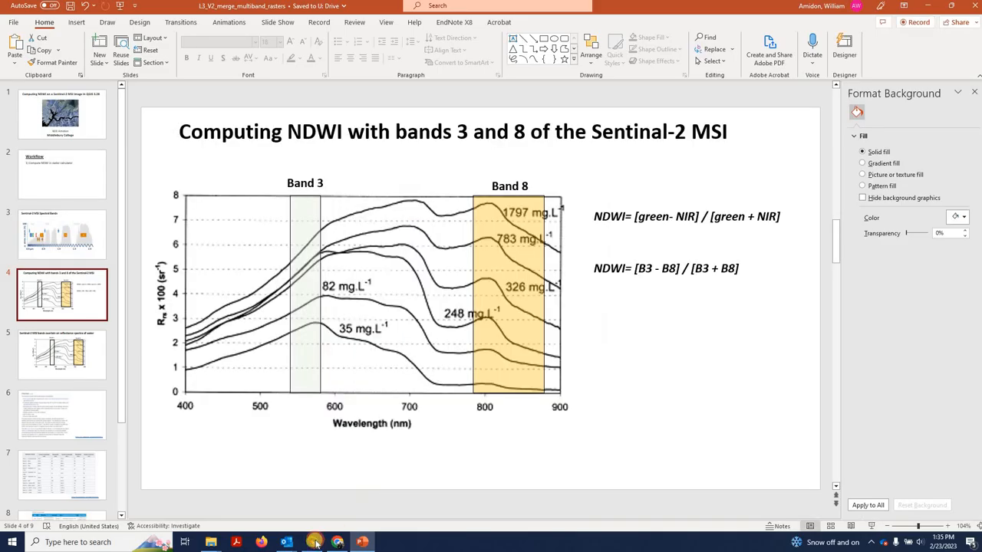
- Switch from the PowerPoint NDWI slide to the QGIS project window
left_click(310, 543)
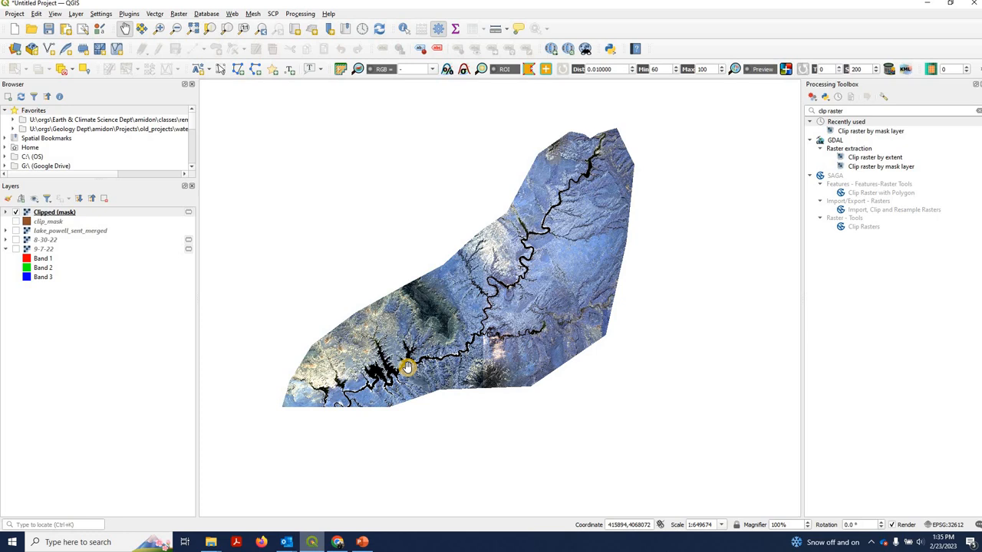
mouse_move(415, 328)
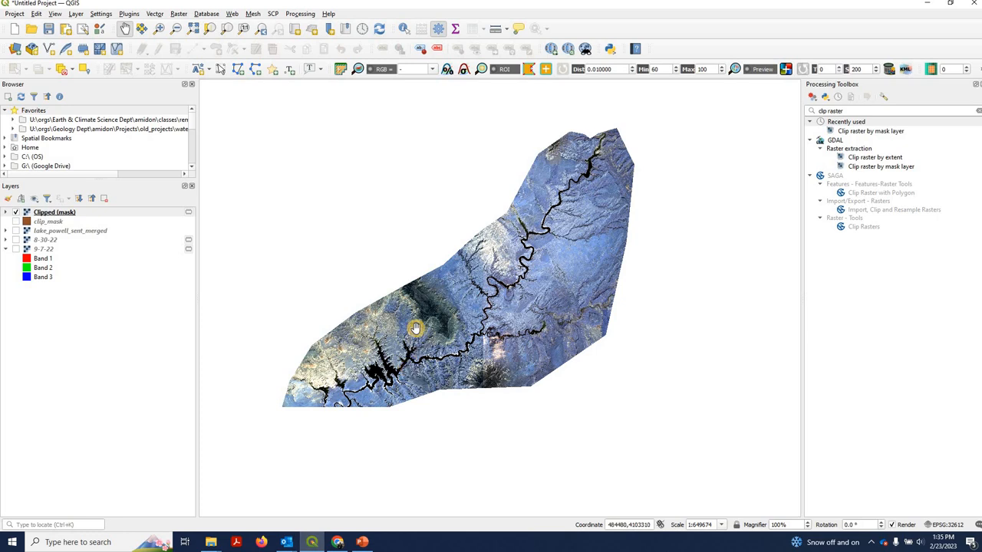
mouse_move(562, 202)
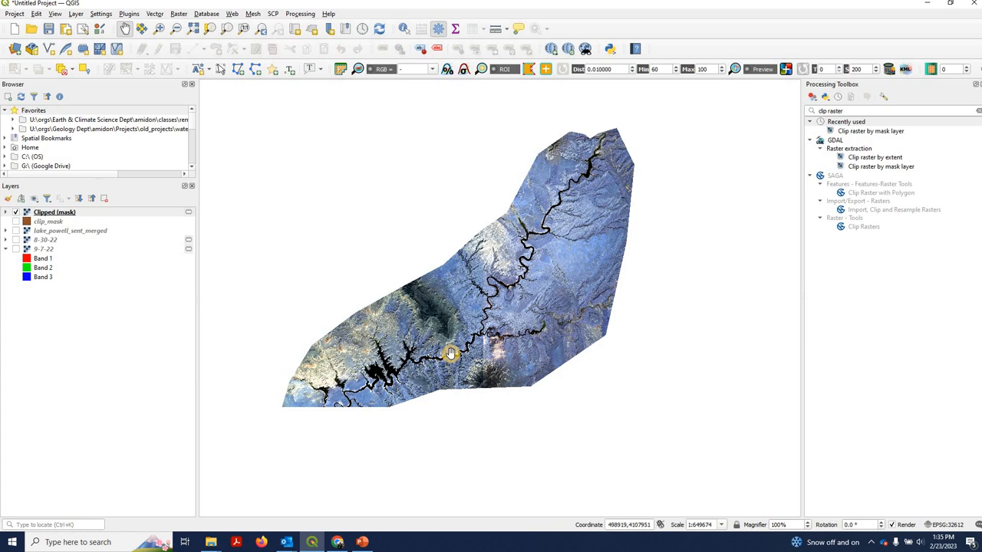
mouse_move(491, 304)
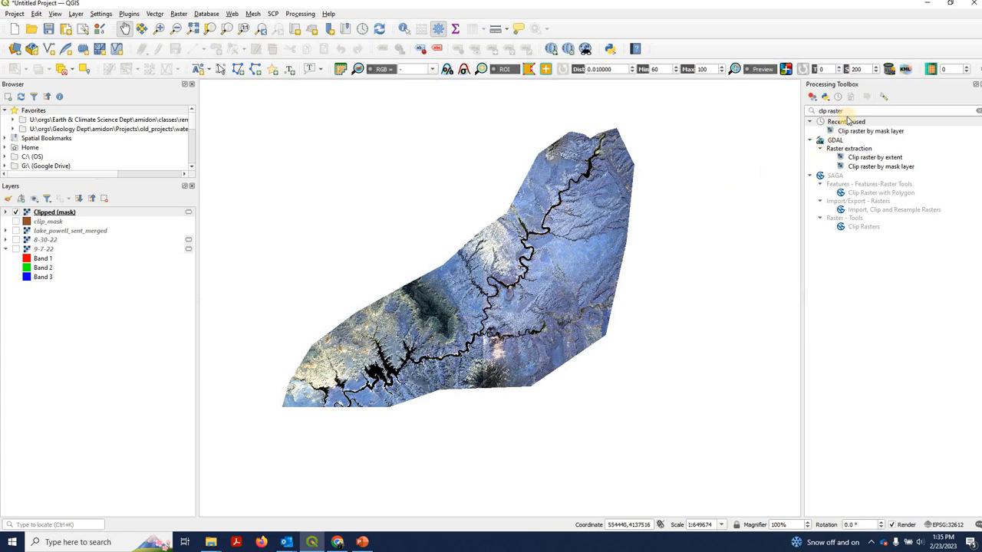
- Search the Processing Toolbox for 'raster' to locate the Raster calculator
triple_click(852, 111)
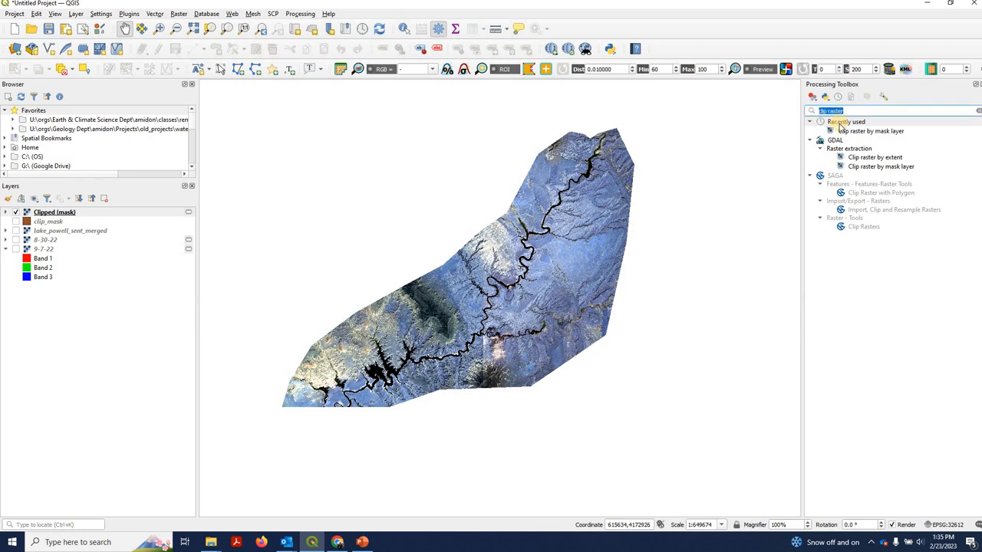
type("raster")
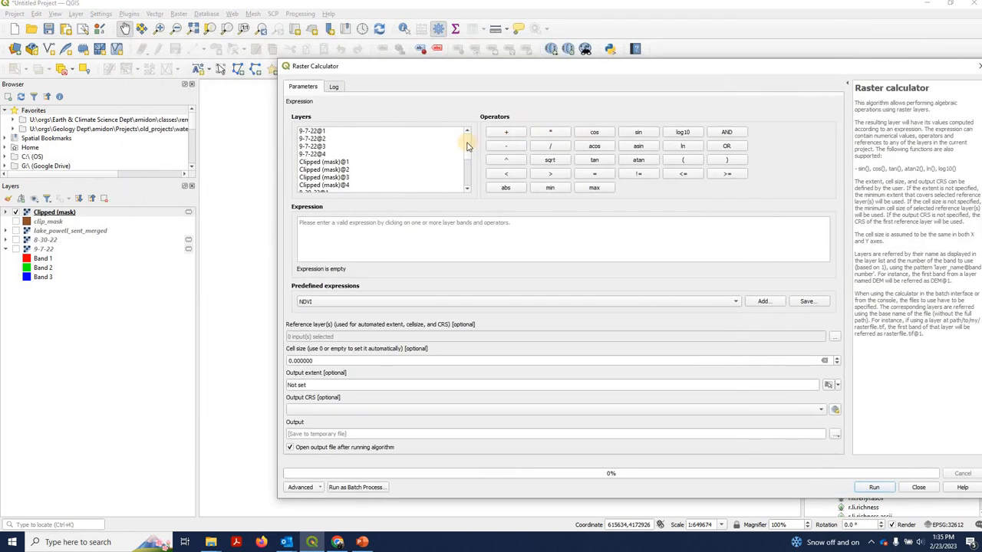
- Enter (Clipped@2 − Clipped@4) / (Clipped@2 + Clipped@4) and open the reference layer list
scroll("down", 3)
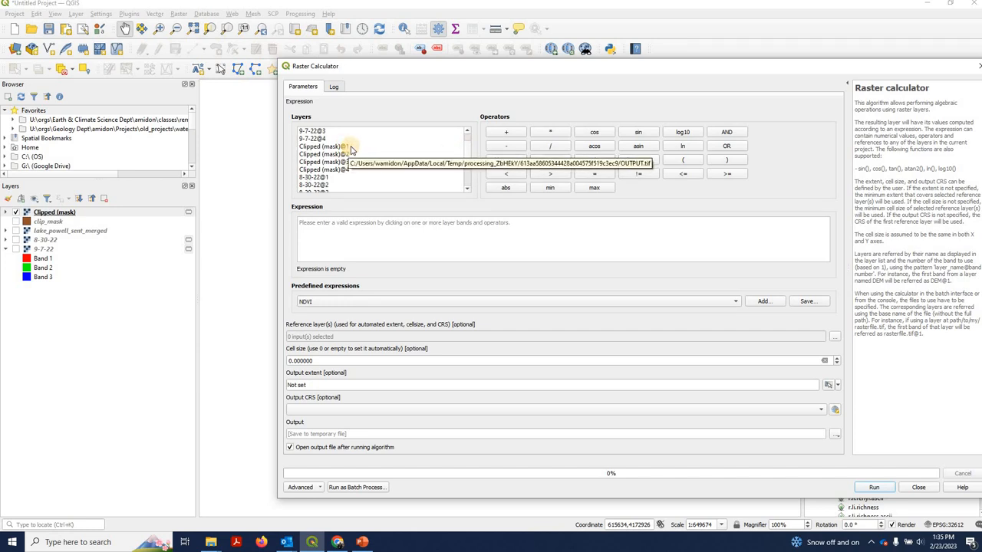
mouse_move(346, 162)
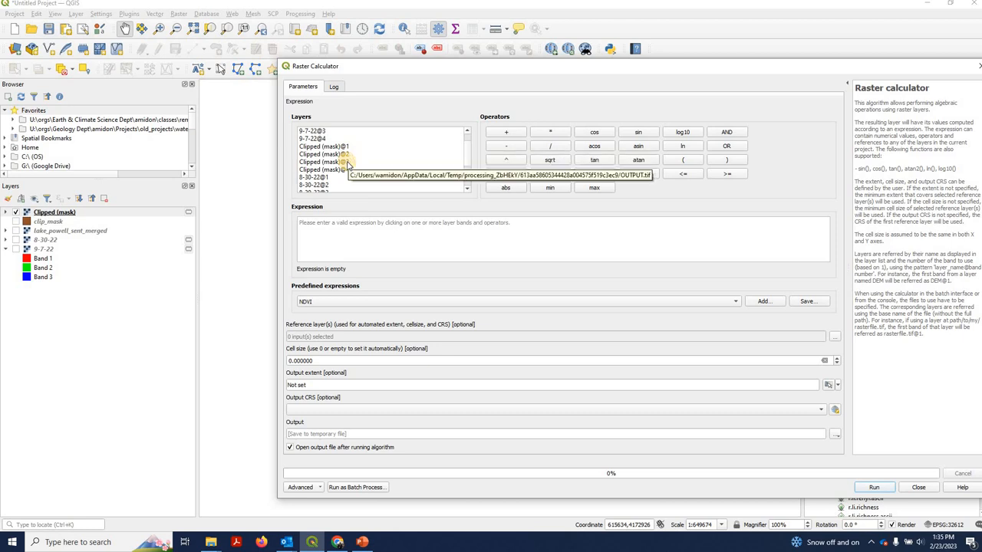
mouse_move(673, 164)
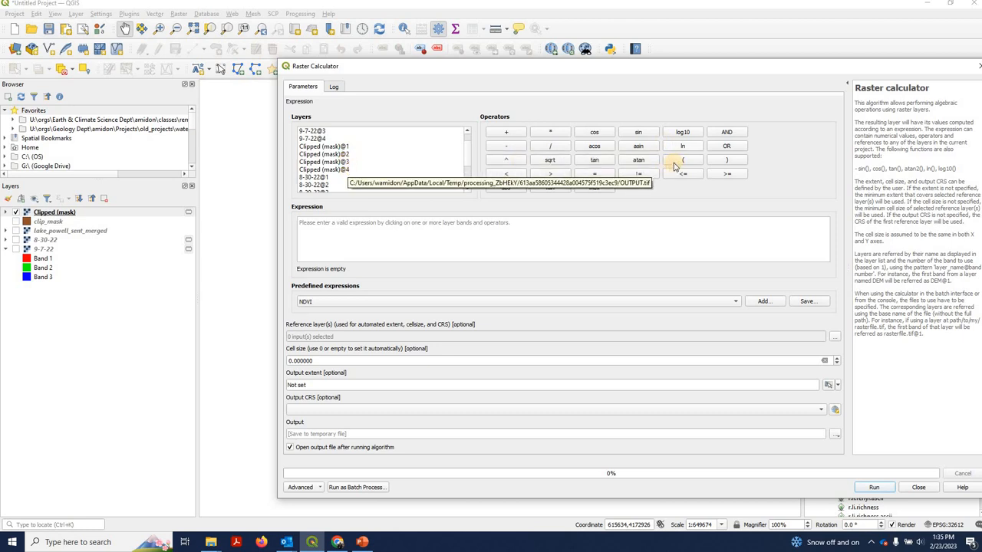
left_click(682, 160)
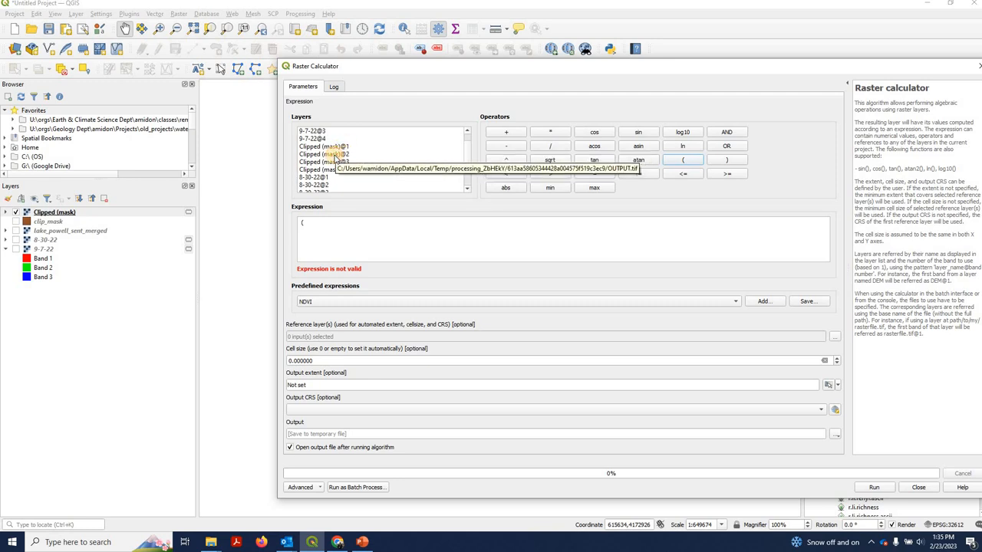
double_click(323, 153)
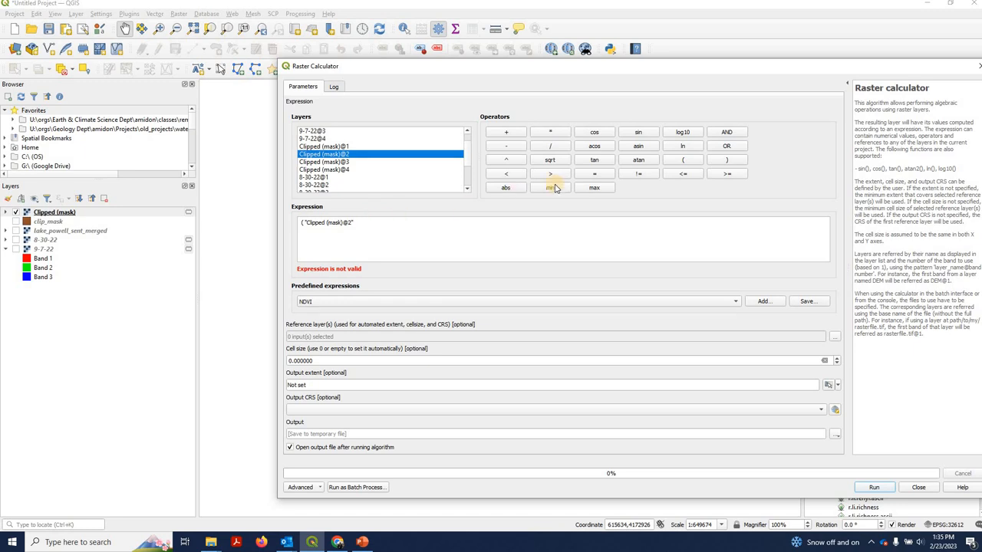
left_click(505, 146)
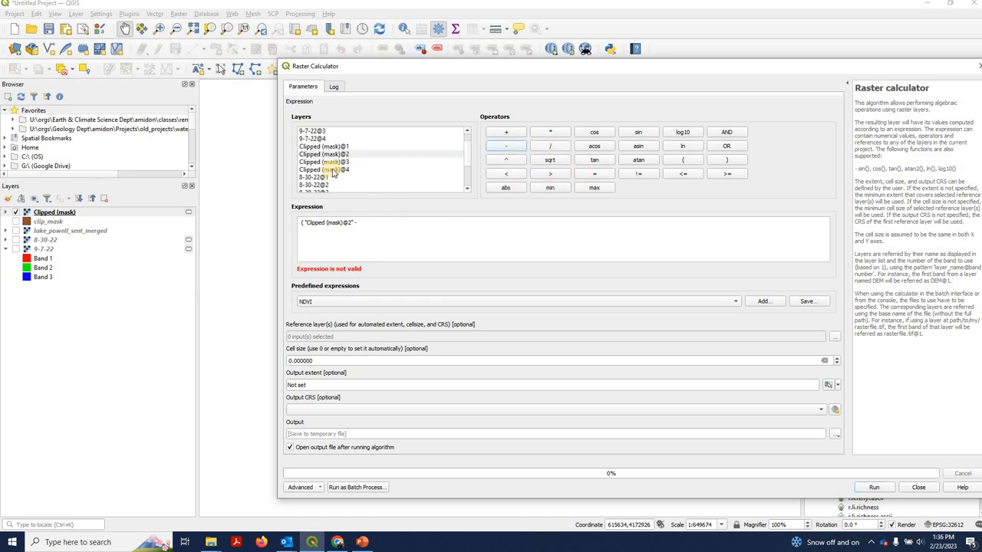
mouse_move(332, 178)
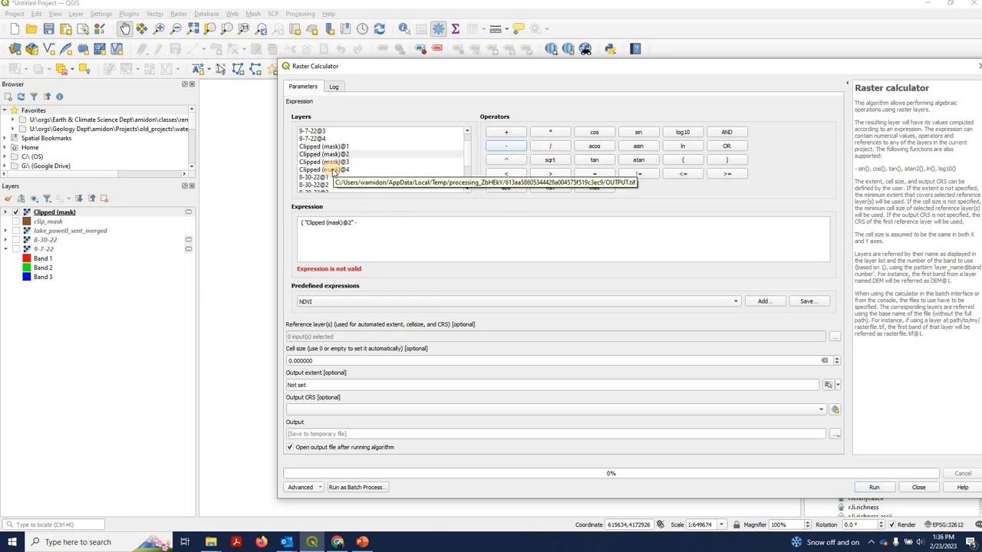
double_click(324, 170)
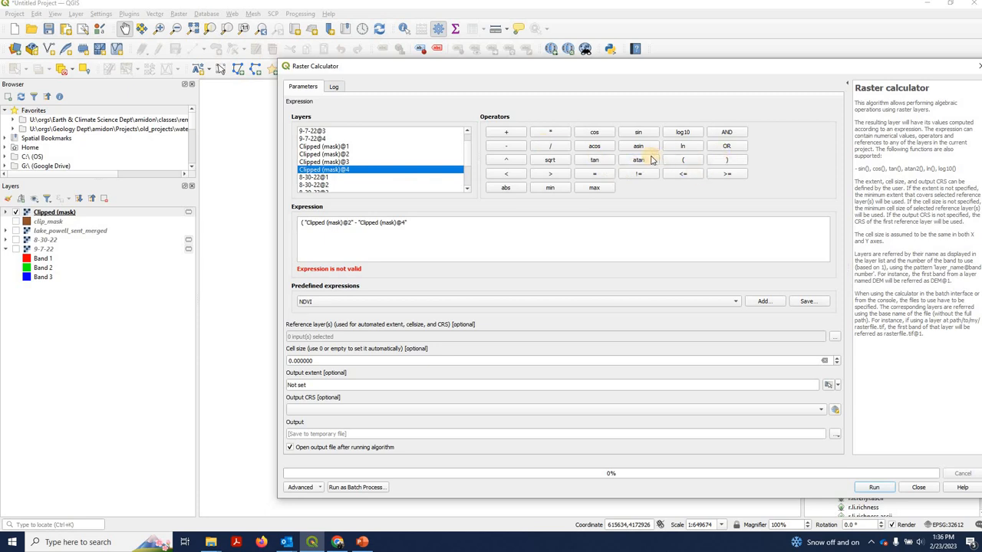
left_click(550, 146)
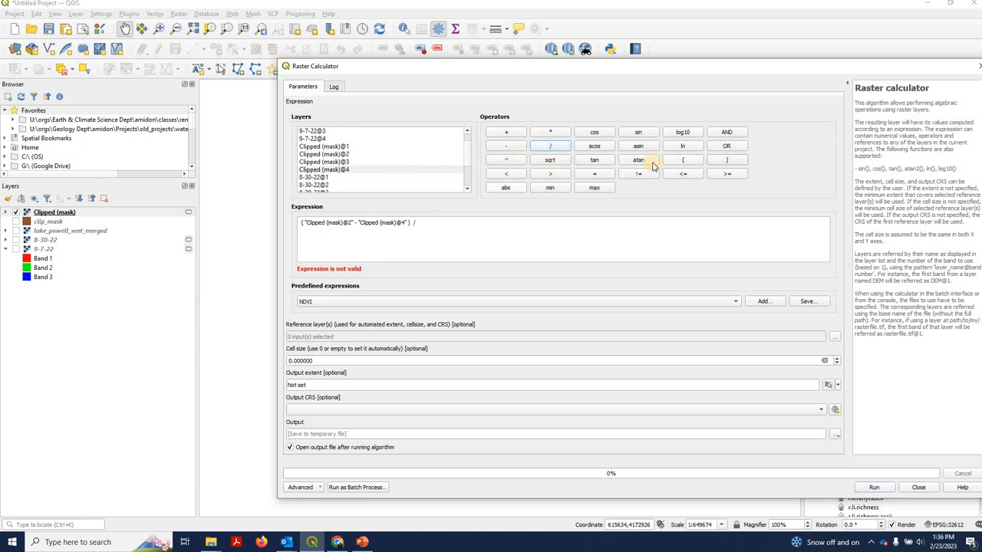
left_click(682, 160)
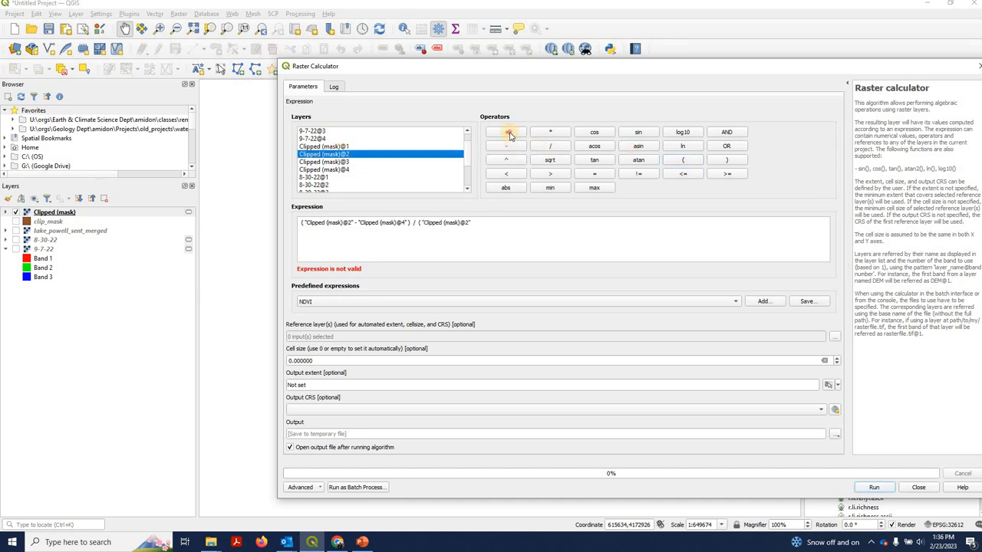
left_click(506, 132)
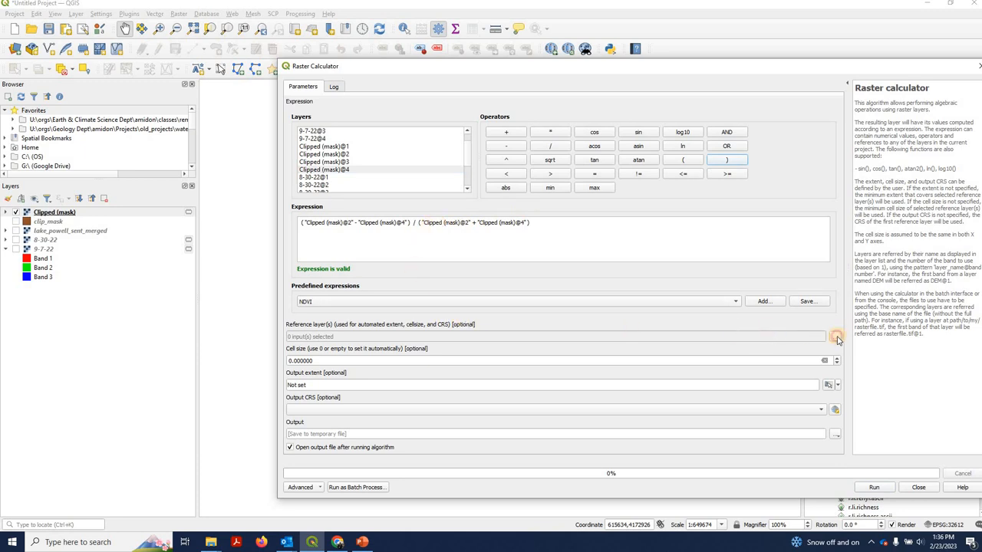
left_click(836, 337)
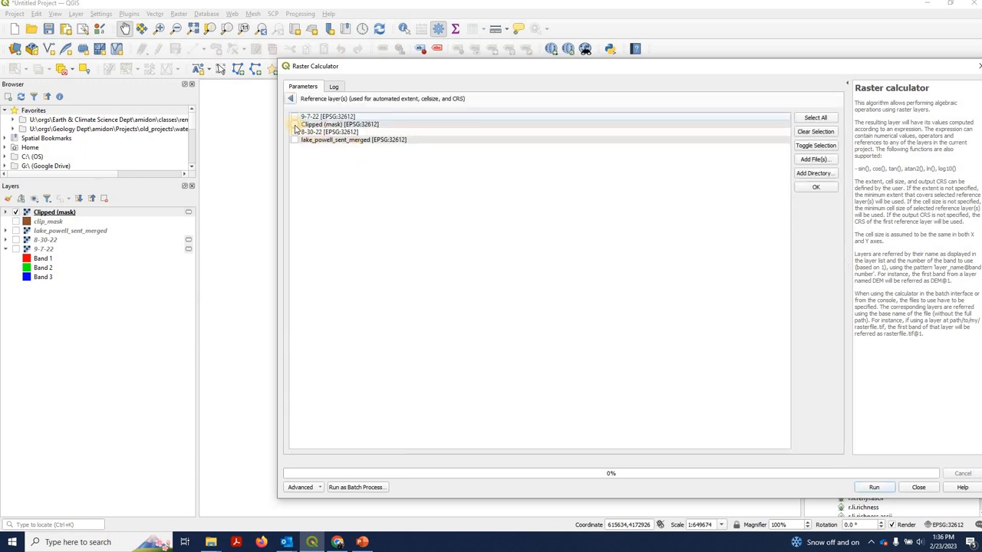
- Use Clipped (mask) as reference layer, run the NDWI calculation, and close the calculator
left_click(294, 124)
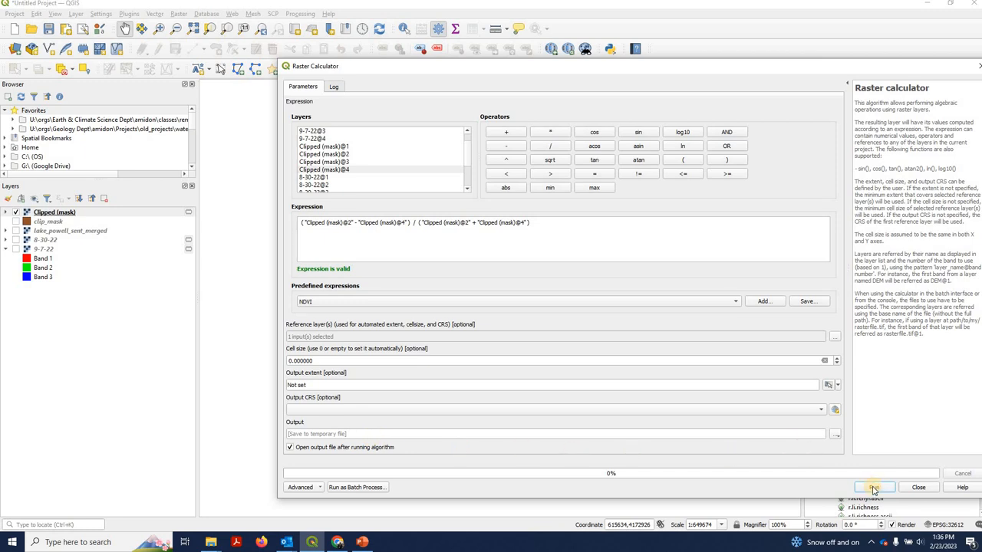
left_click(873, 487)
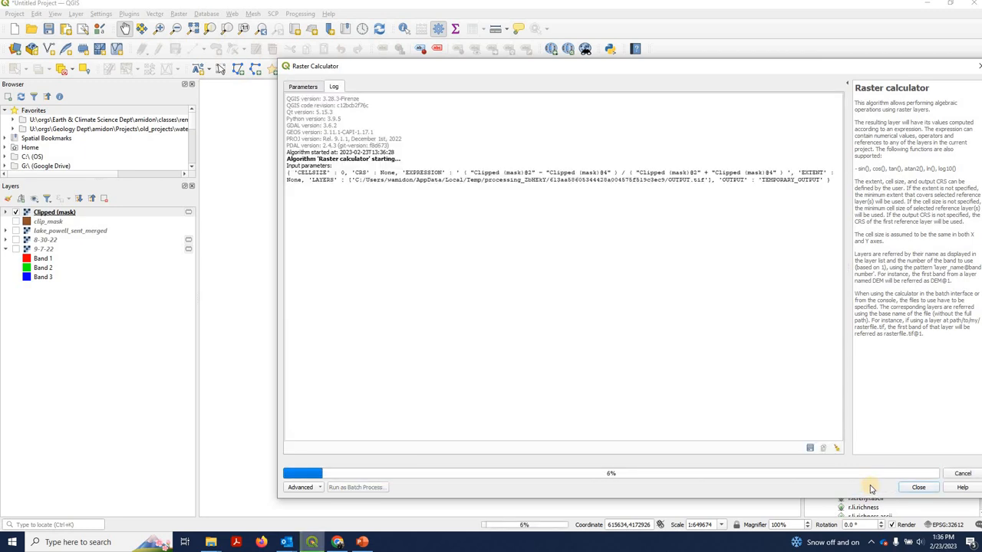
left_click(918, 487)
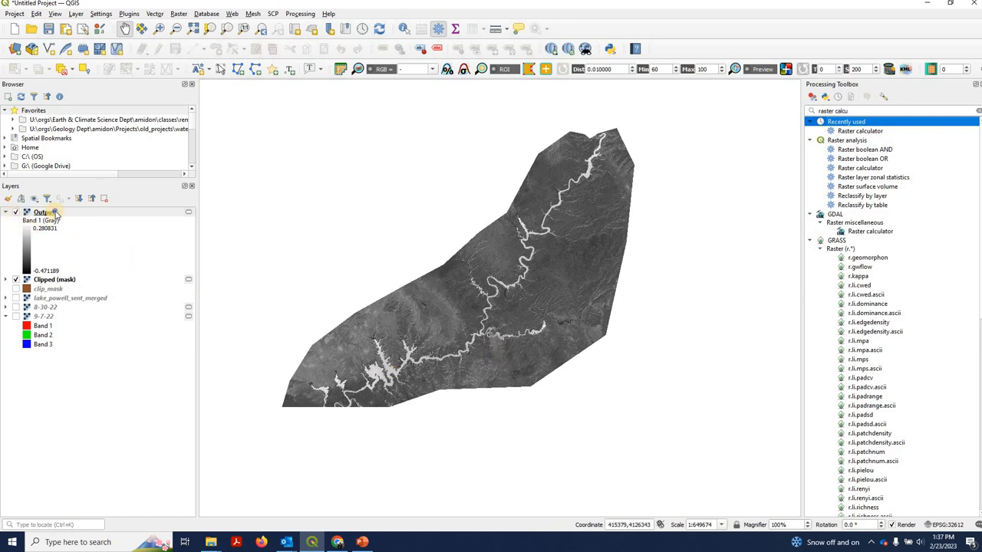
- Rename the Output layer to 'NDWI' in the Layers panel
left_click(43, 211)
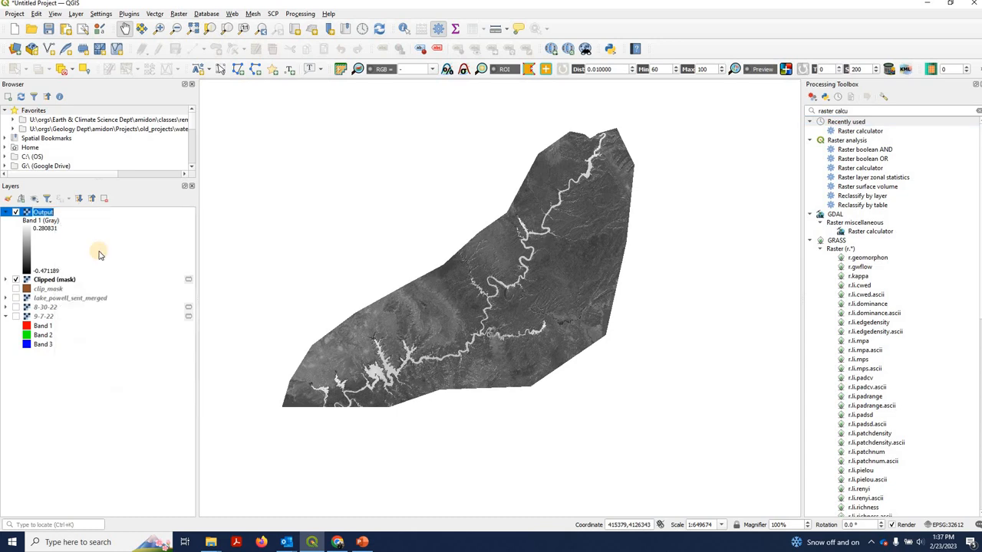
type("NDWI")
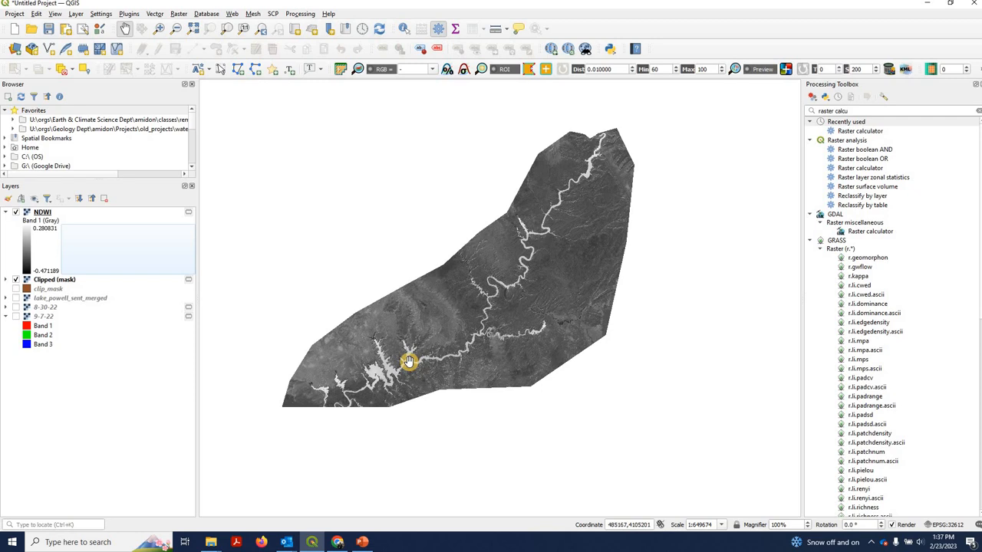
mouse_move(391, 361)
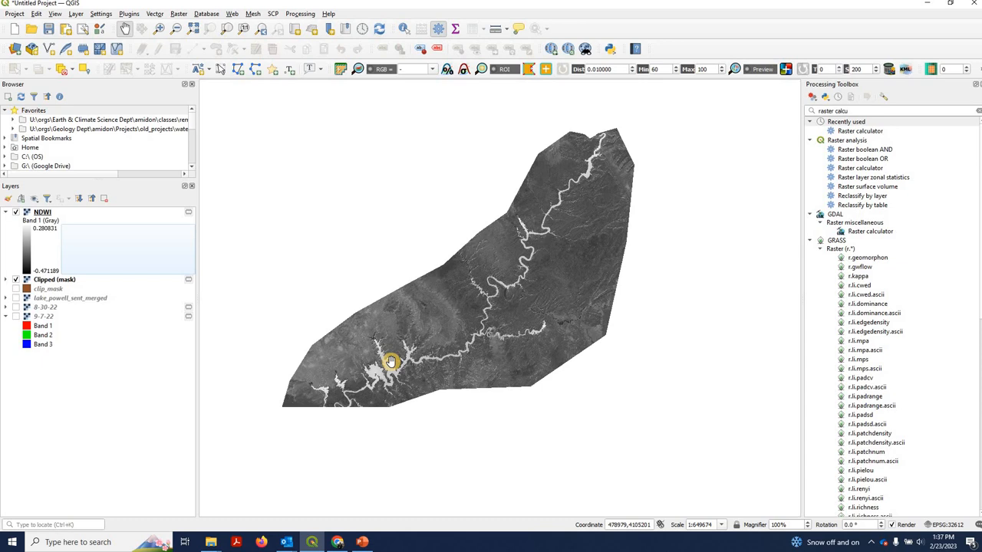
mouse_move(414, 365)
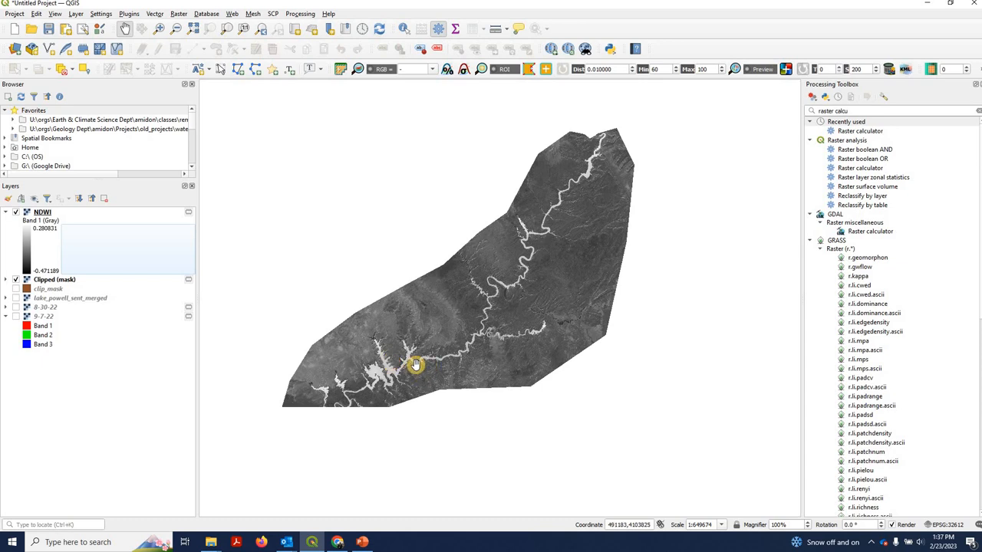
mouse_move(420, 356)
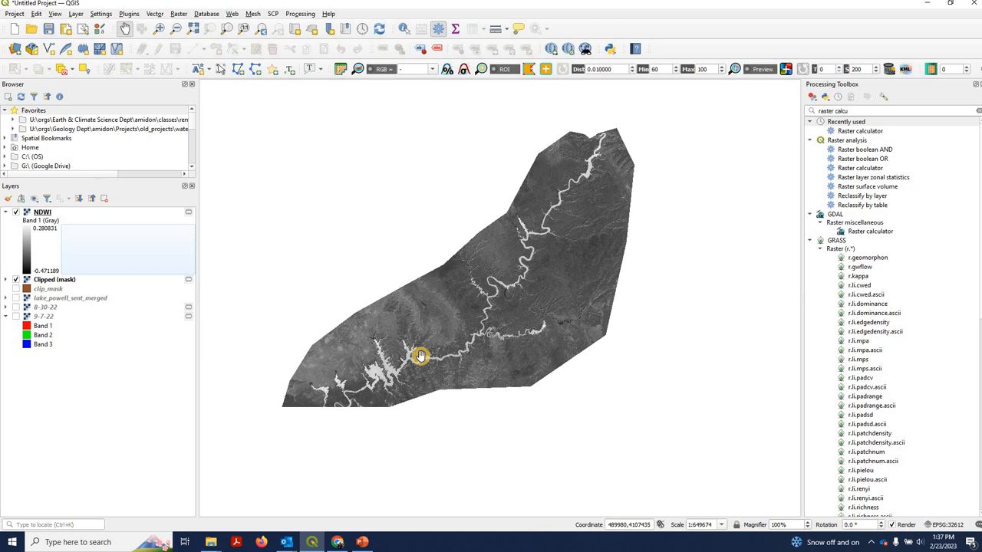